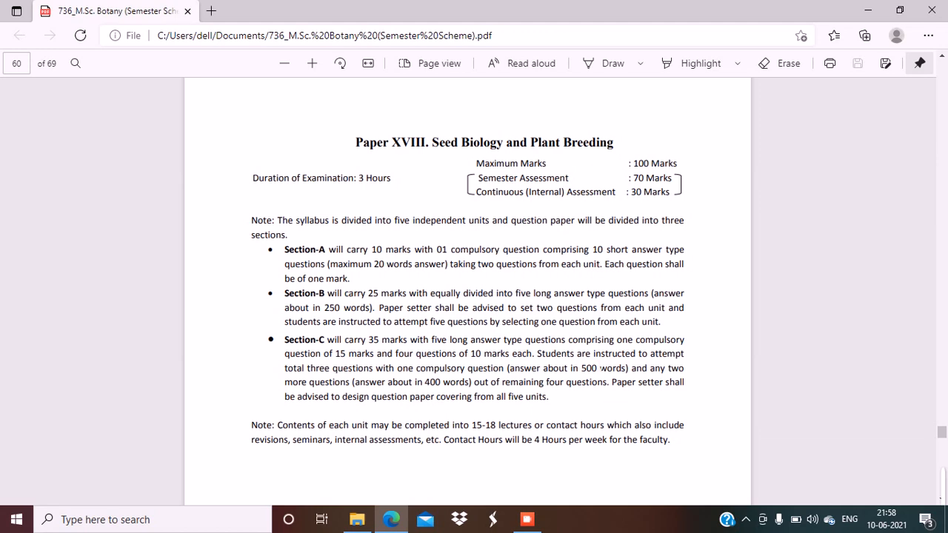
# Step: Scroll from the Seed Biology exam scheme on page 60 to Units I–IV on page 61
pyautogui.scroll(-3)
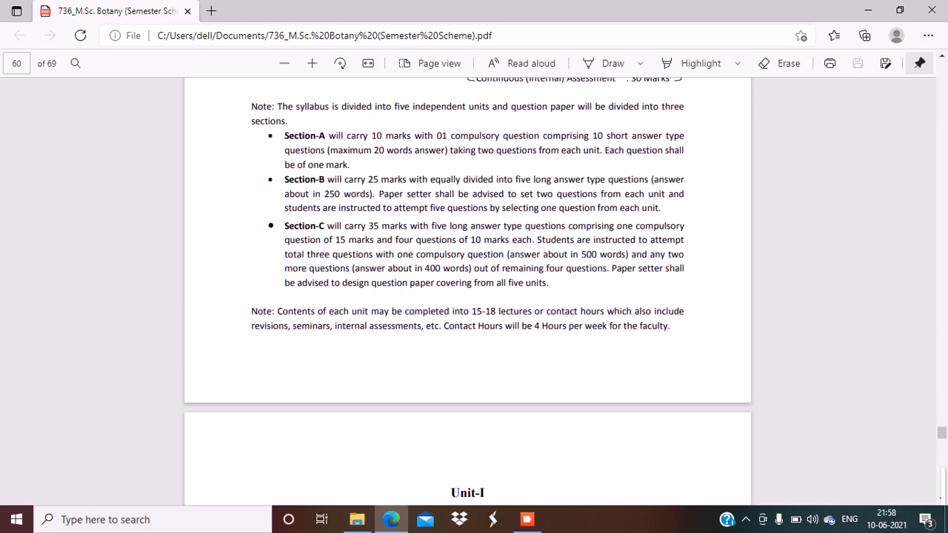
pyautogui.scroll(-3)
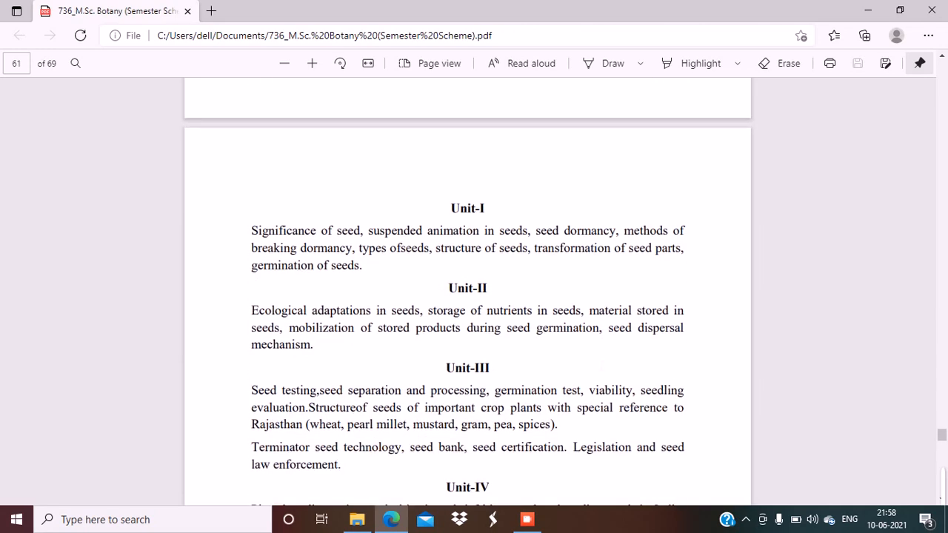
pyautogui.scroll(-3)
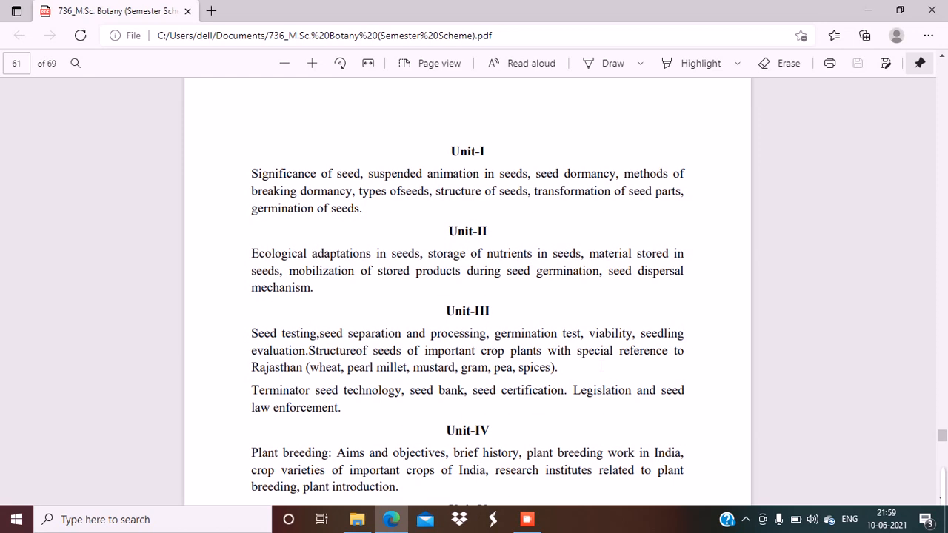
# Step: Scroll slightly on page 61 to show Unit-V on plant selection and hybridization
pyautogui.scroll(-3)
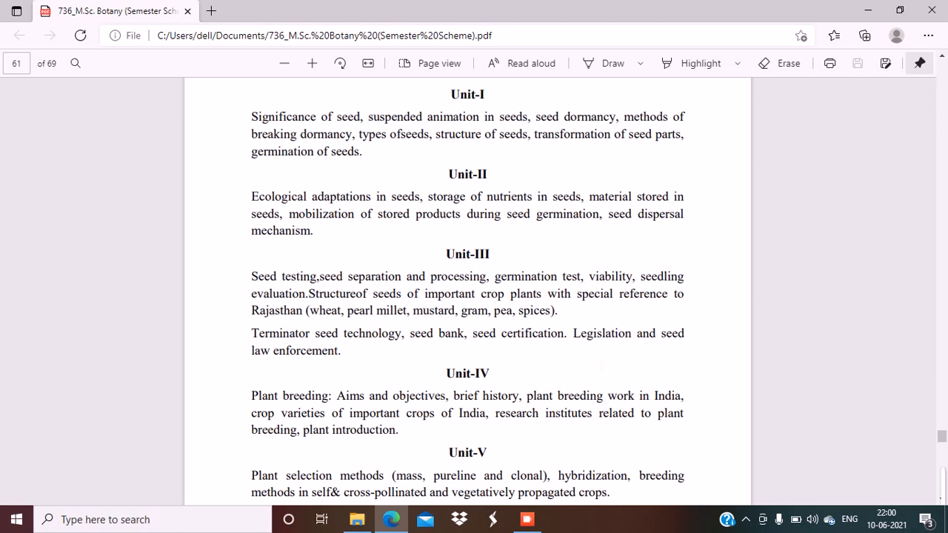
pyautogui.moveTo(931, 511)
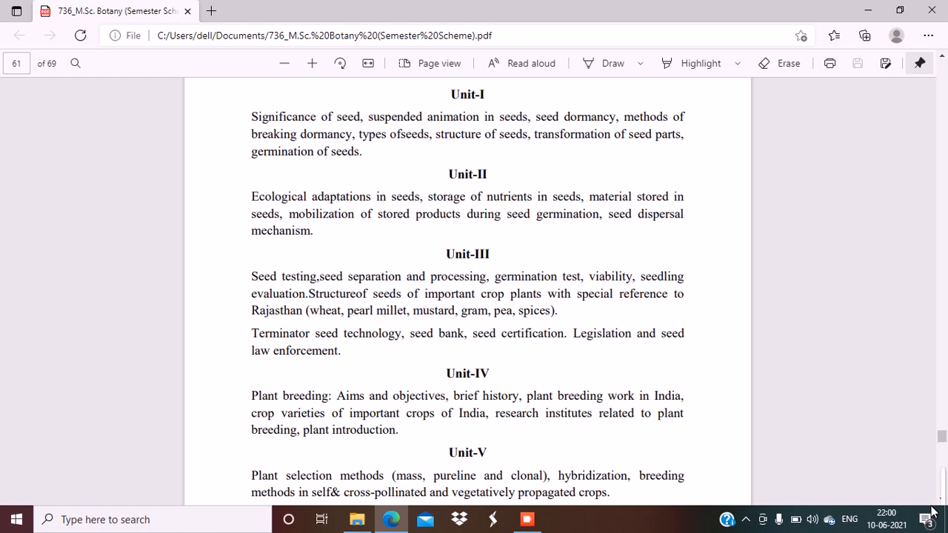
pyautogui.click(931, 511)
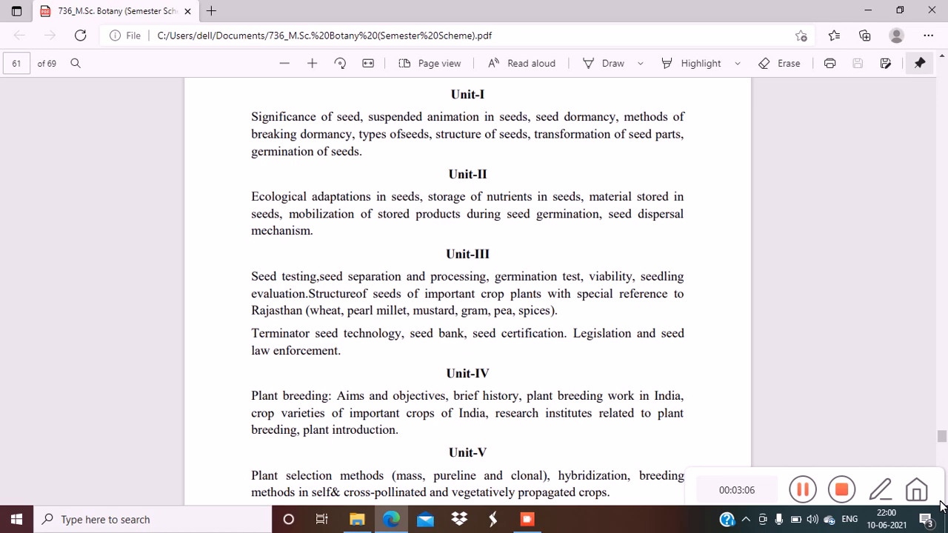
# Step: Scroll past Seed Biology readings and lab exercises to the Paper XIX (a) heading on page 62
pyautogui.scroll(-3)
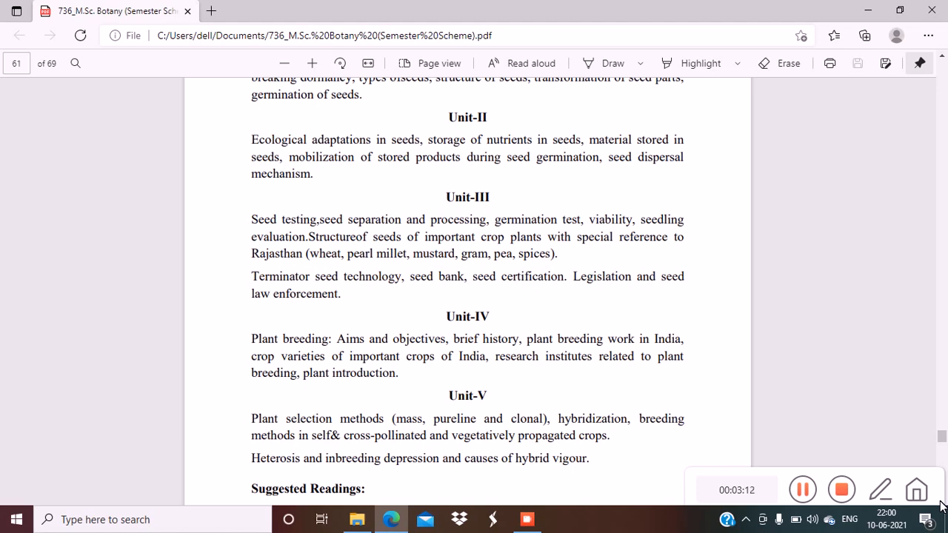
pyautogui.scroll(-3)
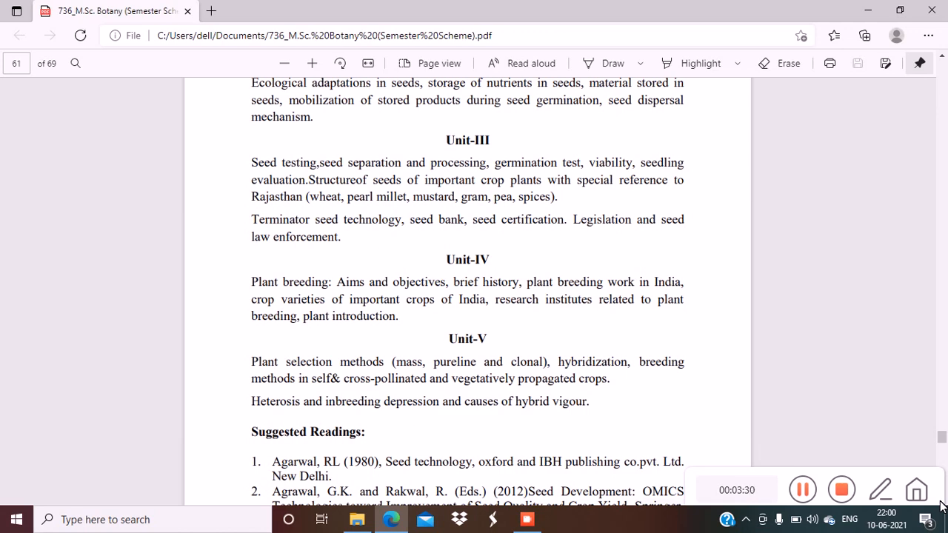
pyautogui.scroll(-3)
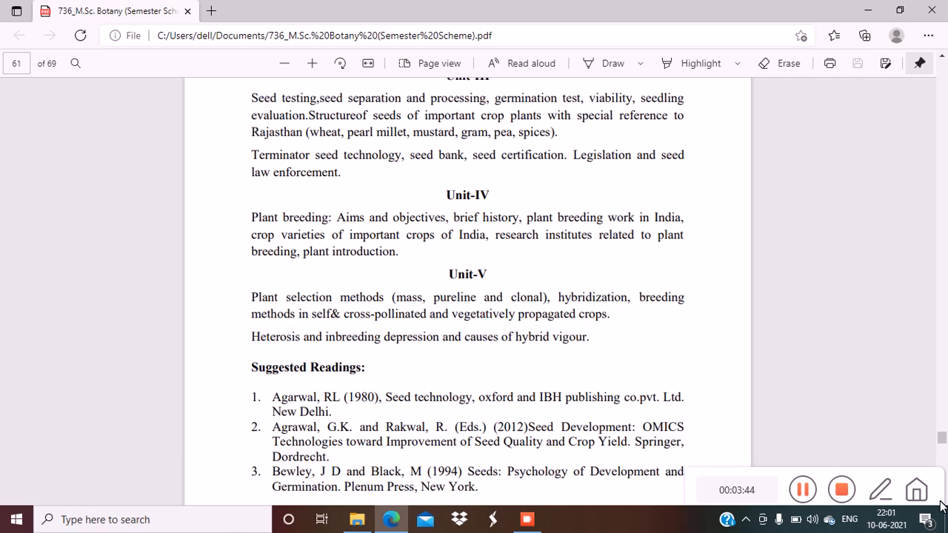
pyautogui.scroll(-3)
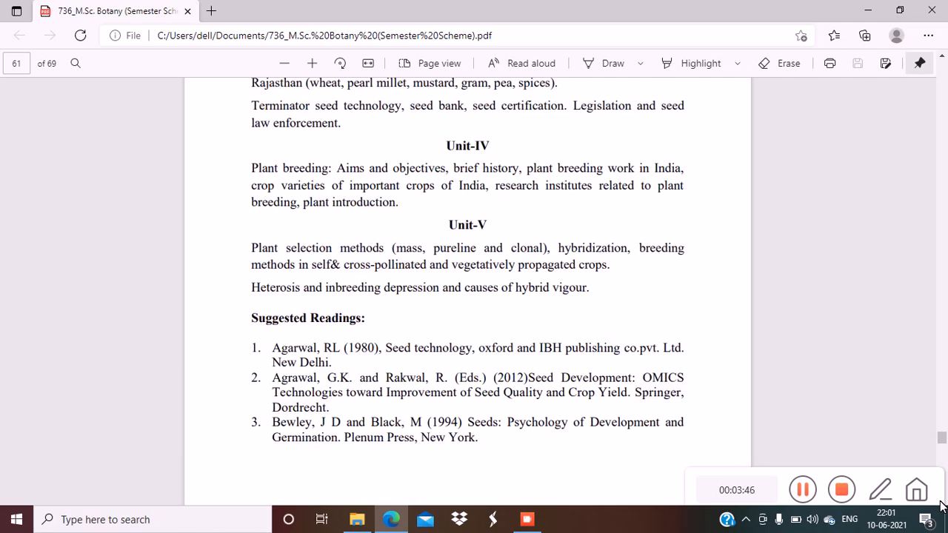
pyautogui.scroll(-3)
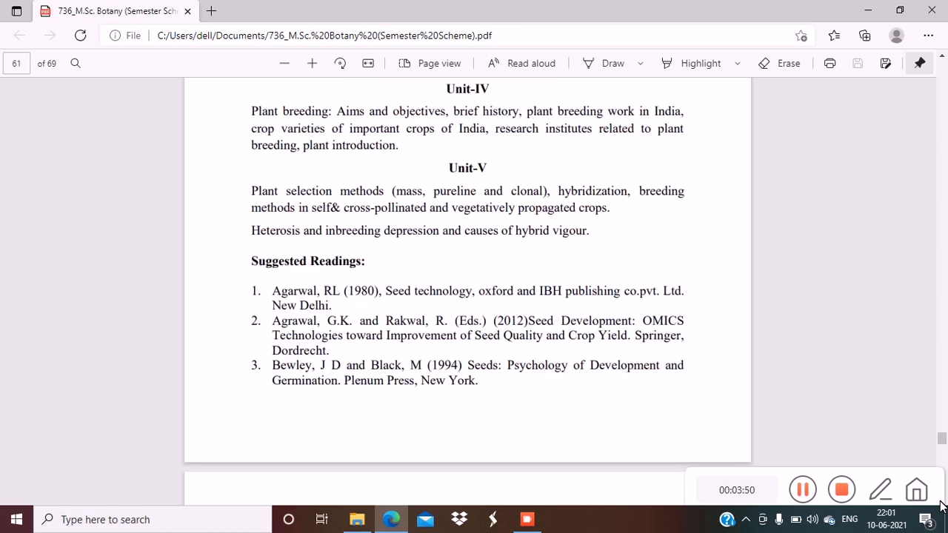
pyautogui.scroll(-3)
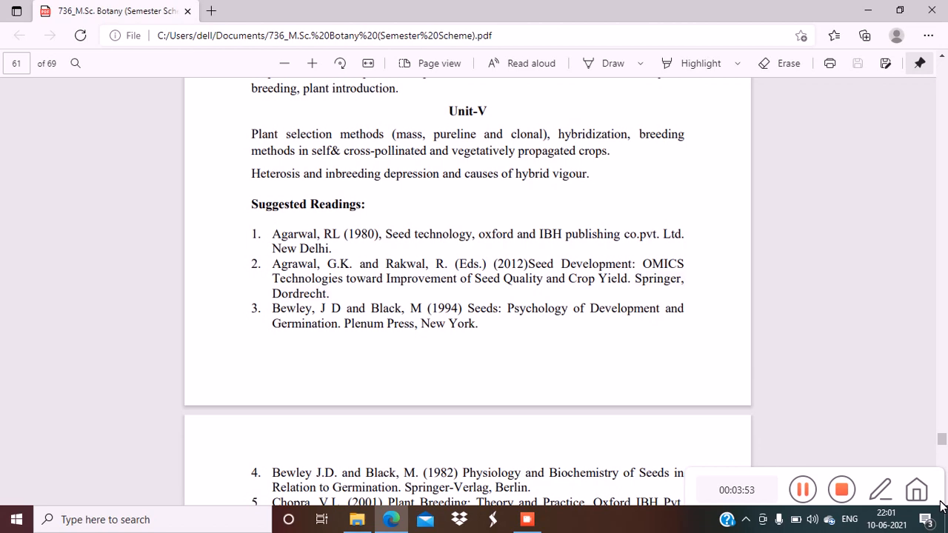
pyautogui.scroll(-3)
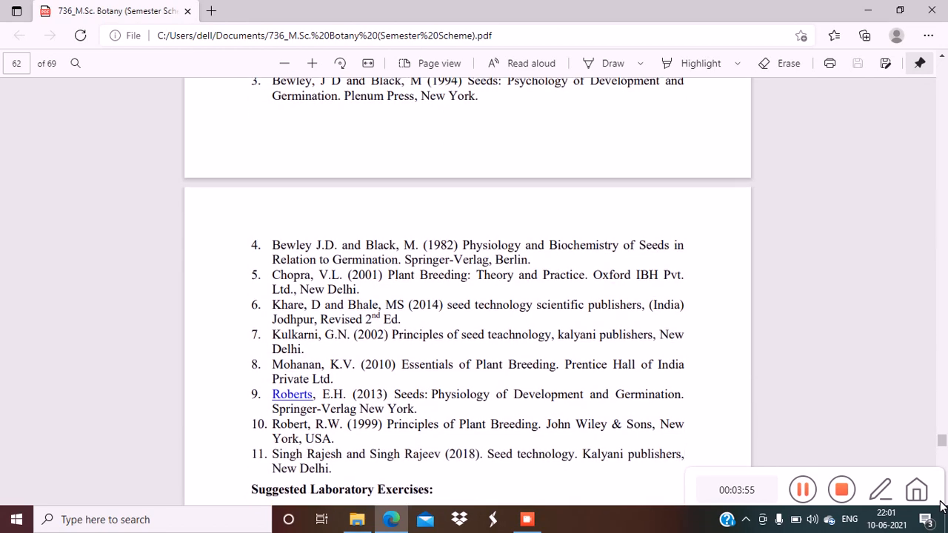
pyautogui.scroll(-3)
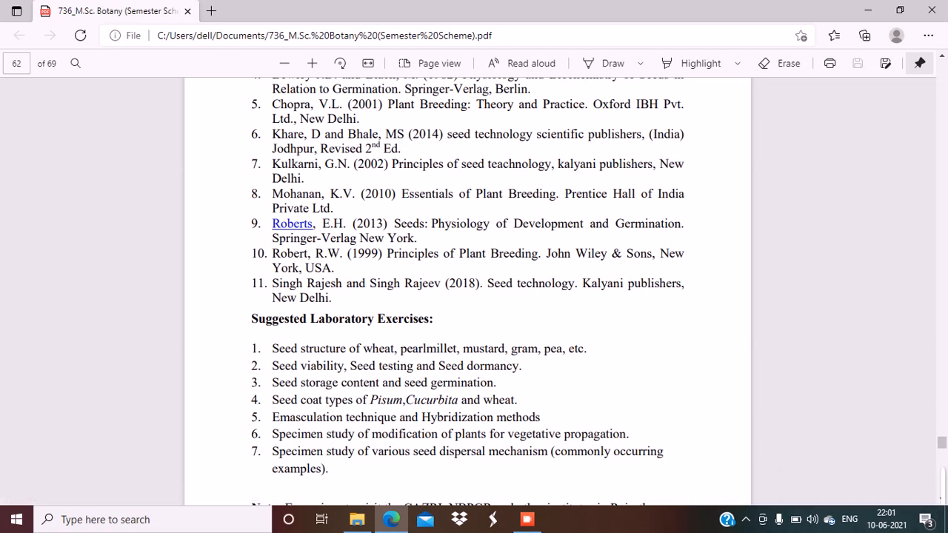
pyautogui.scroll(-3)
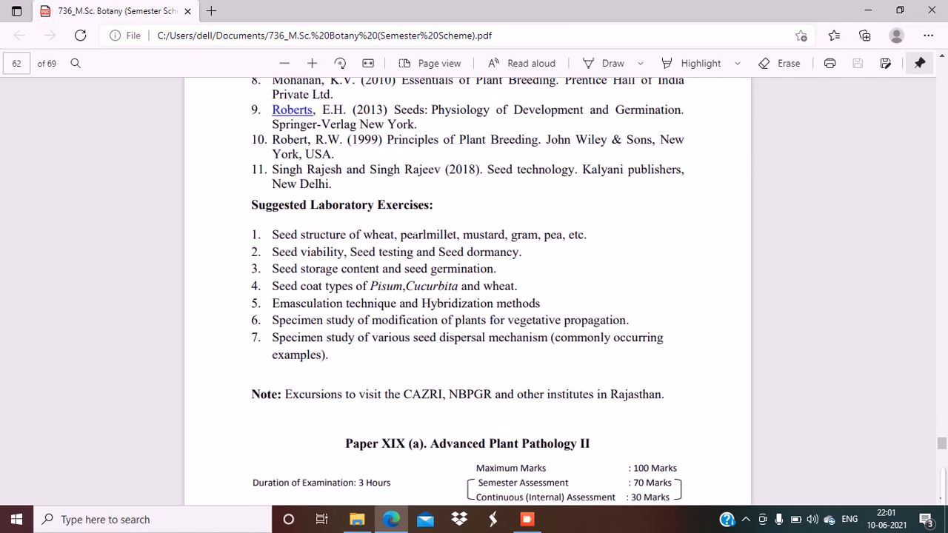
# Step: Skim pages 62–66 to the Paper XIX (b) Arid Zone Ecology heading
pyautogui.scroll(-3)
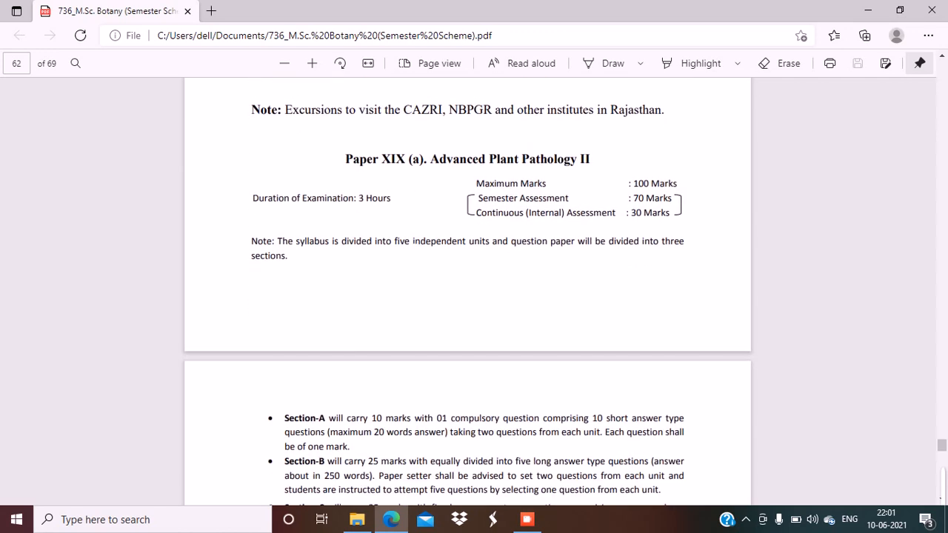
pyautogui.scroll(-3)
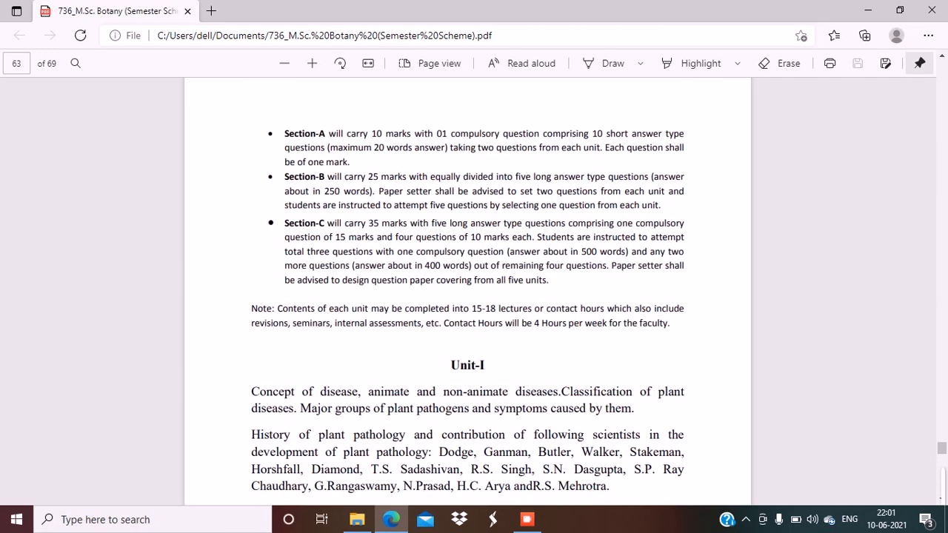
pyautogui.scroll(-3)
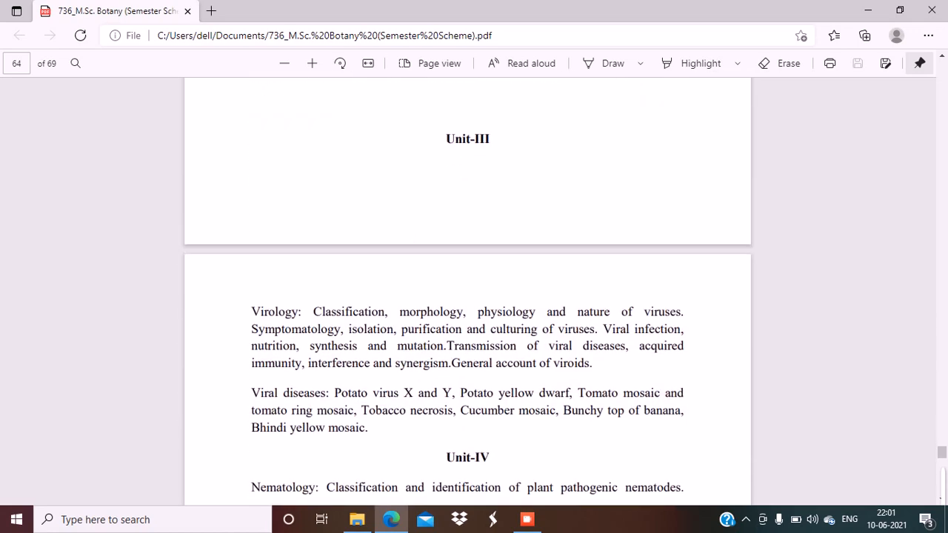
pyautogui.scroll(-3)
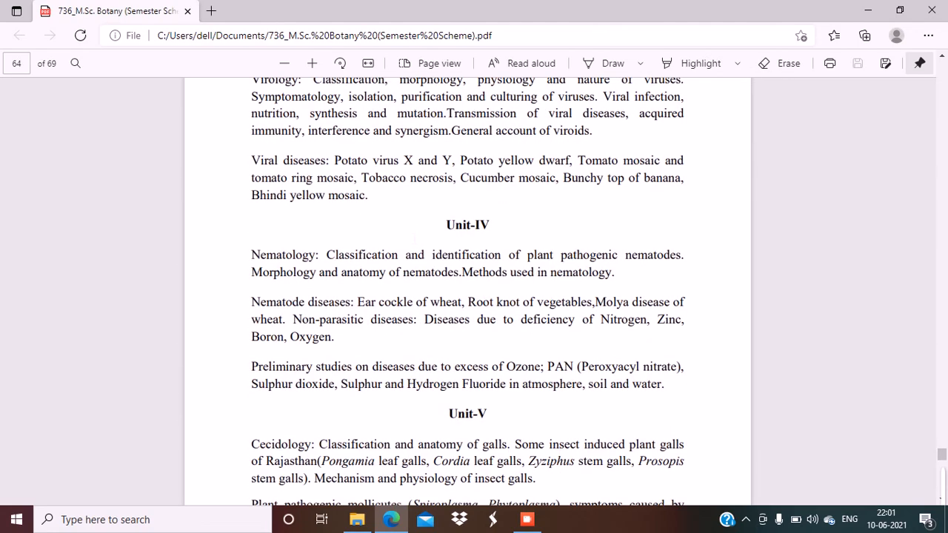
pyautogui.scroll(-3)
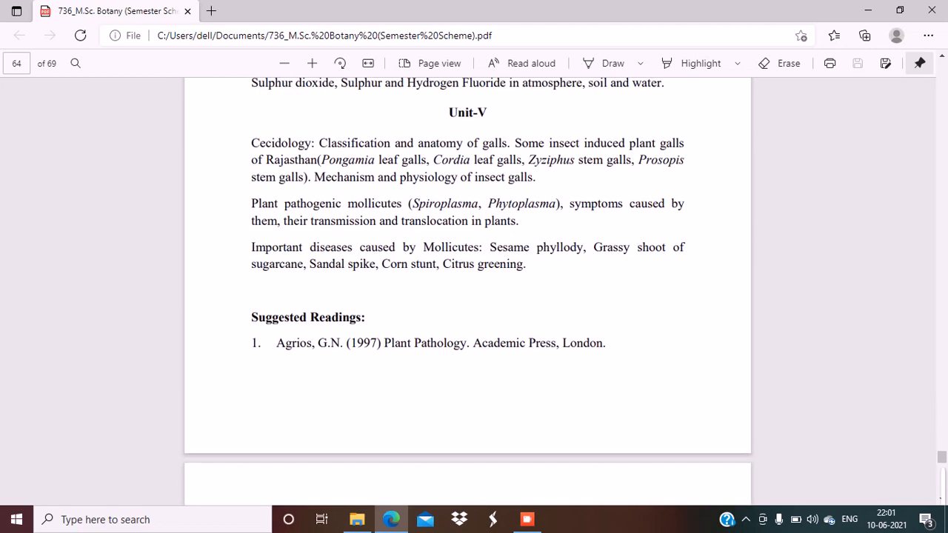
pyautogui.scroll(-3)
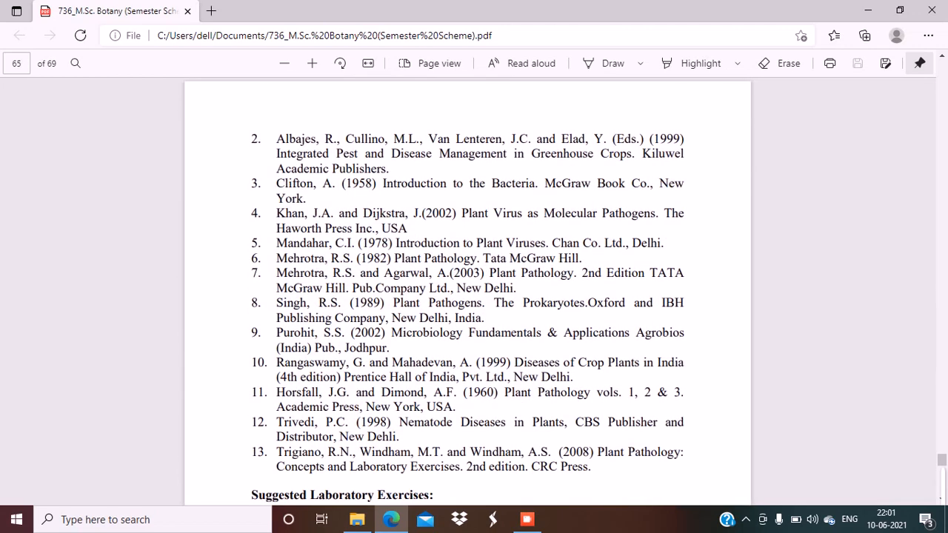
pyautogui.scroll(-3)
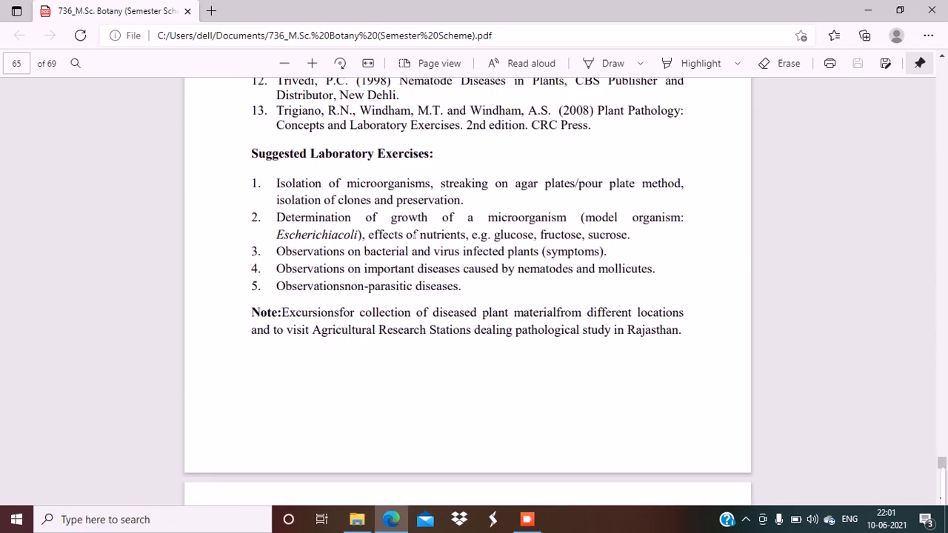
pyautogui.scroll(-3)
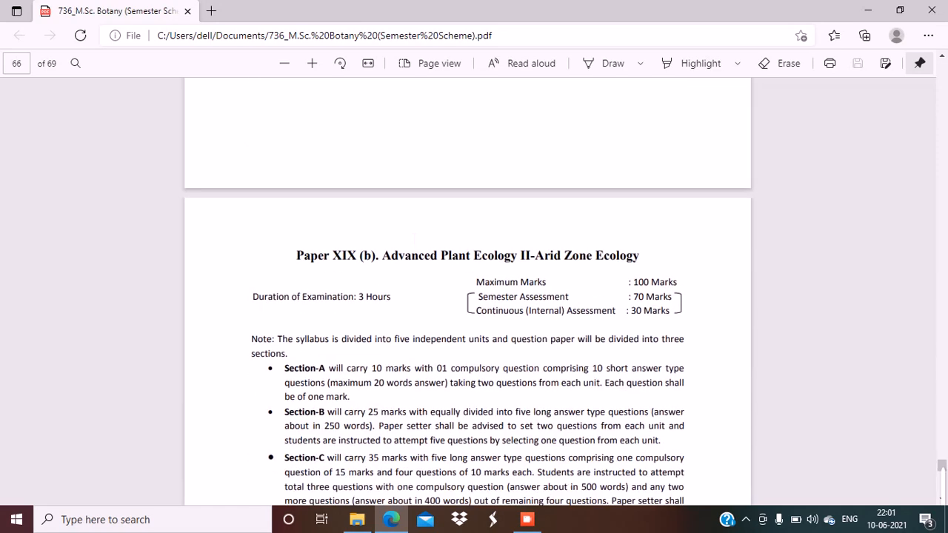
# Step: Scroll past the exam note to Units I–II on deserts and Rajasthan vegetation, then Unit-III
pyautogui.scroll(-3)
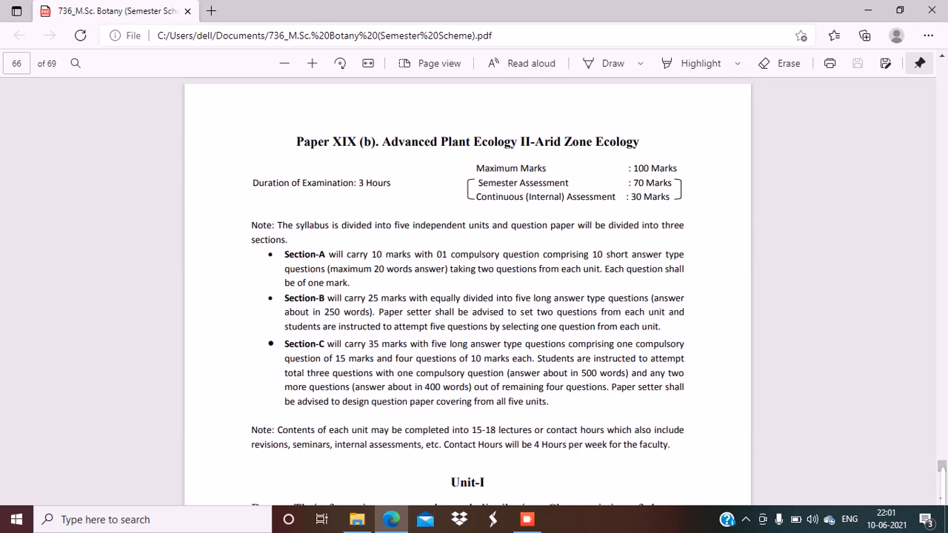
pyautogui.scroll(-3)
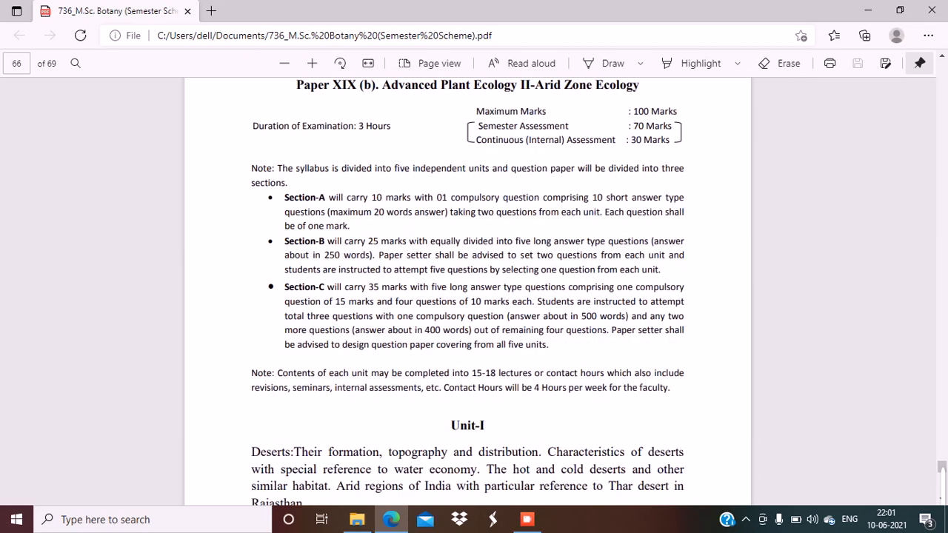
pyautogui.scroll(-3)
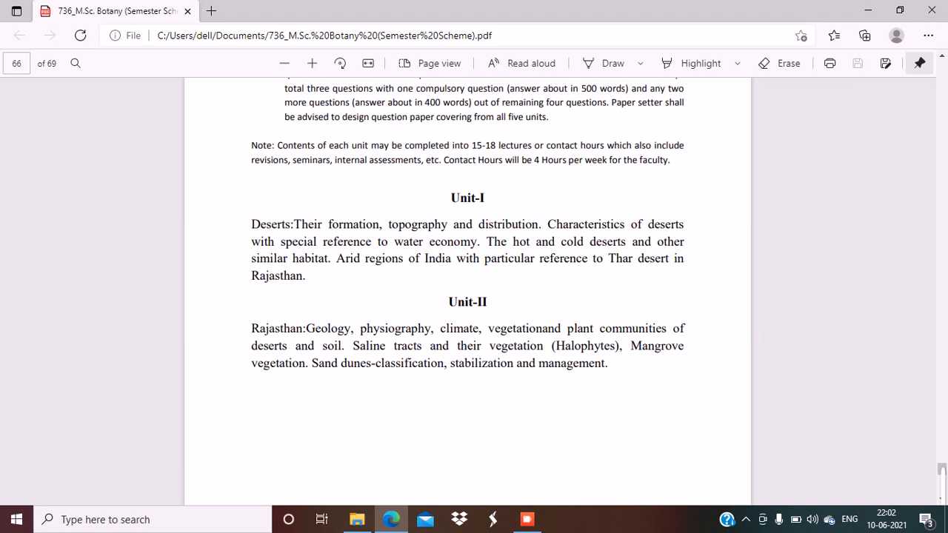
pyautogui.moveTo(936, 505)
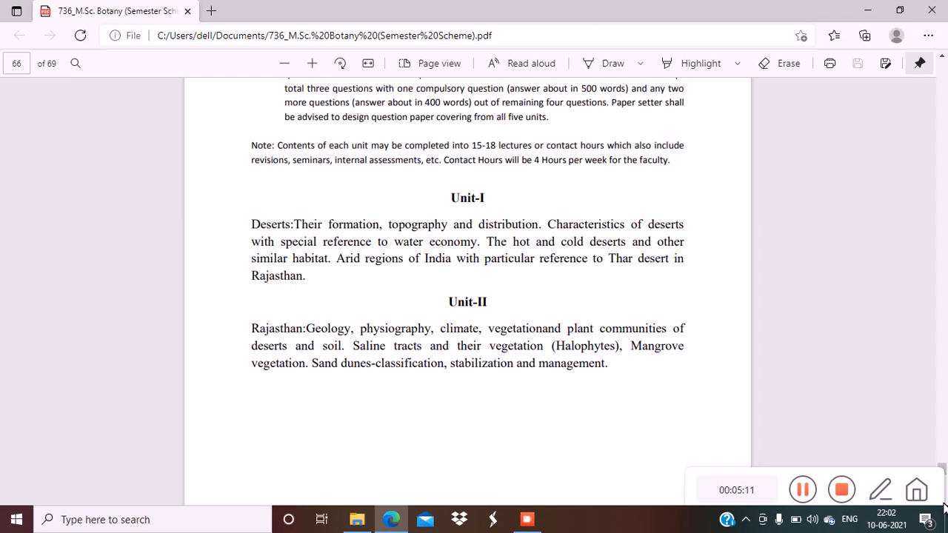
pyautogui.scroll(-3)
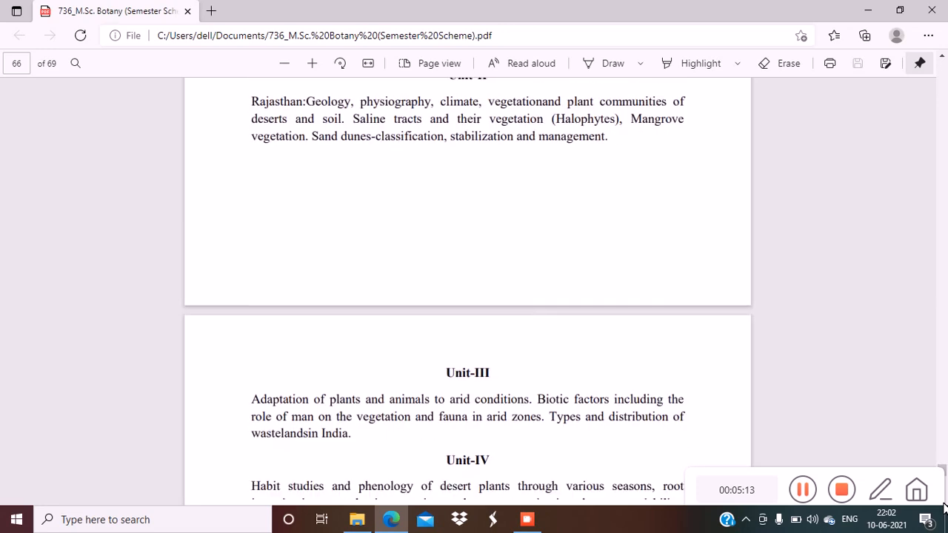
# Step: Scroll page 67 past Units III–V to the twelfth suggested reading
pyautogui.scroll(-3)
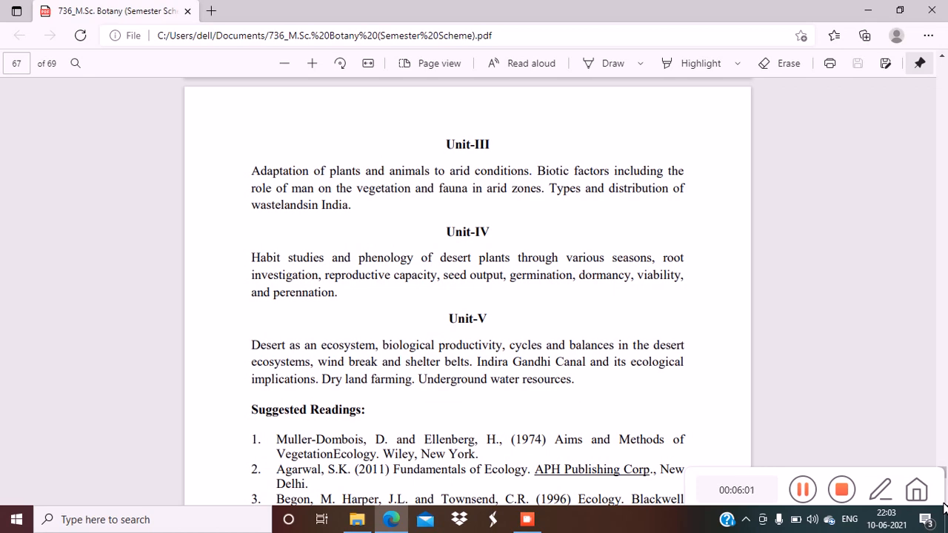
pyautogui.scroll(-3)
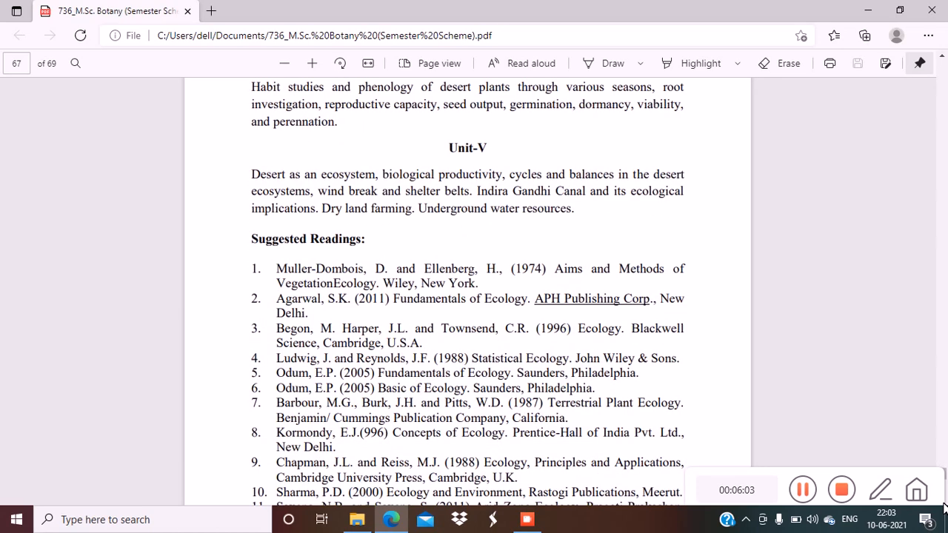
pyautogui.scroll(-3)
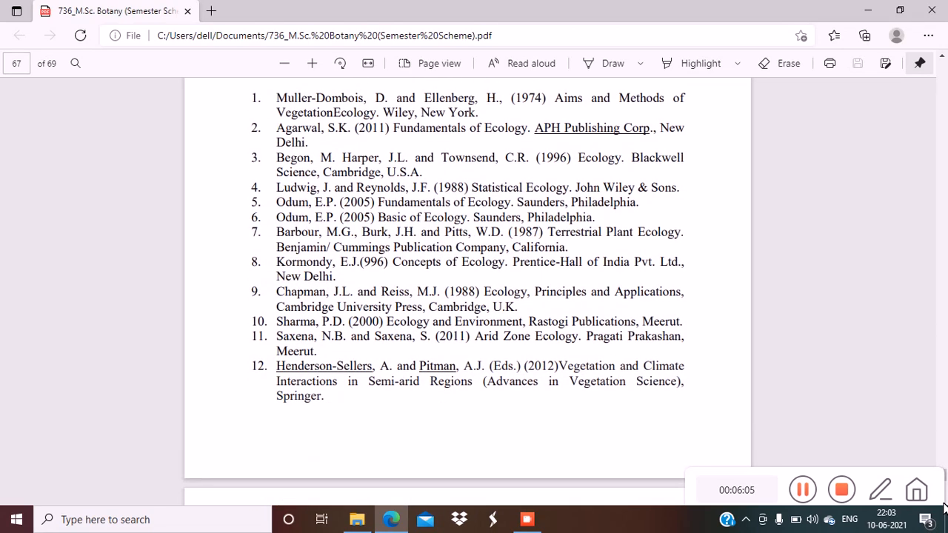